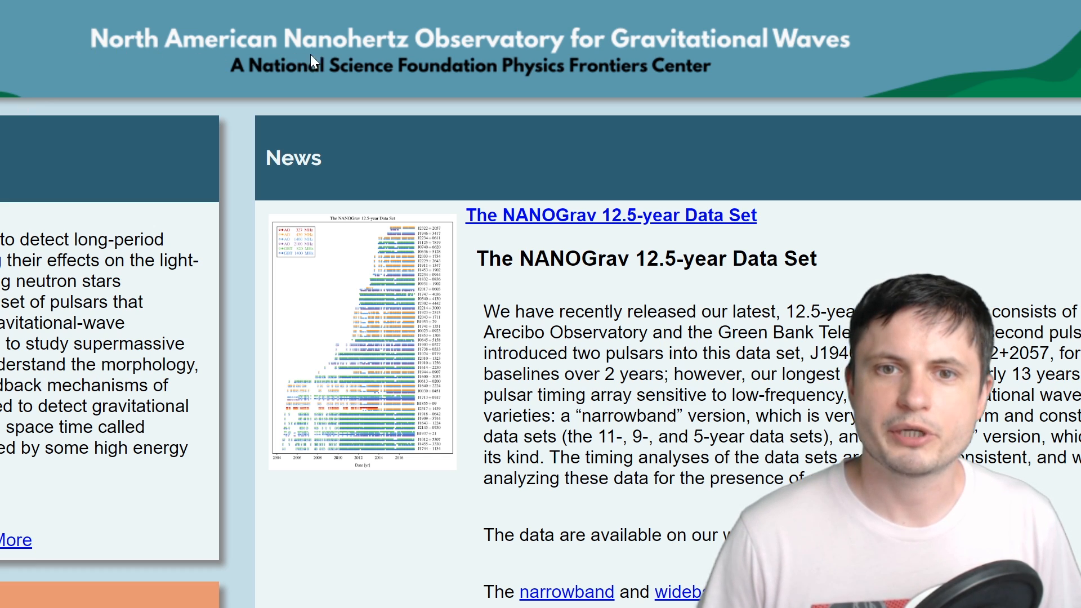
mouse_move(778, 64)
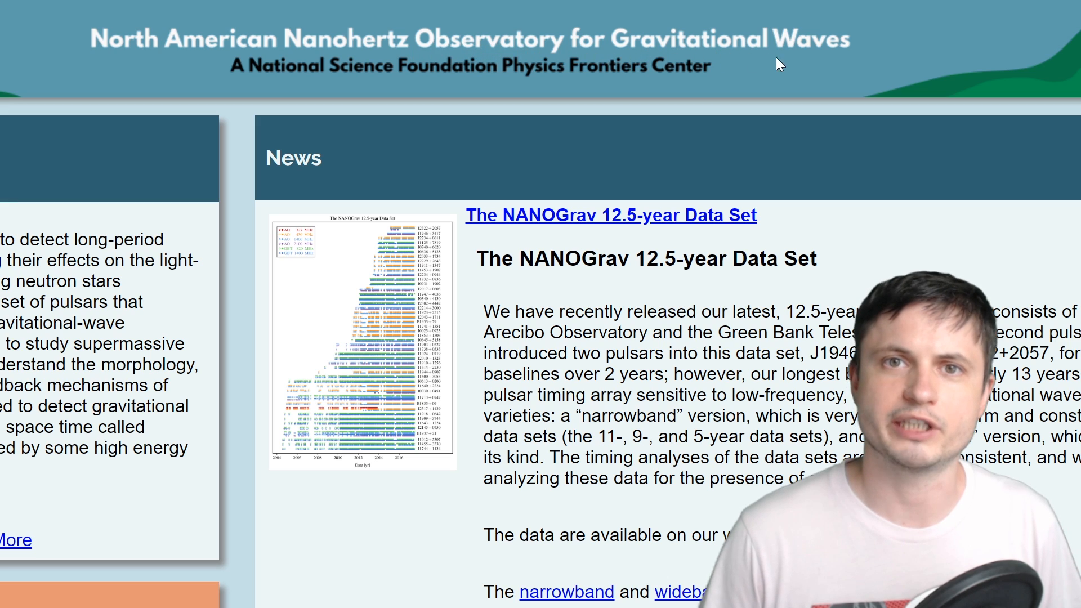